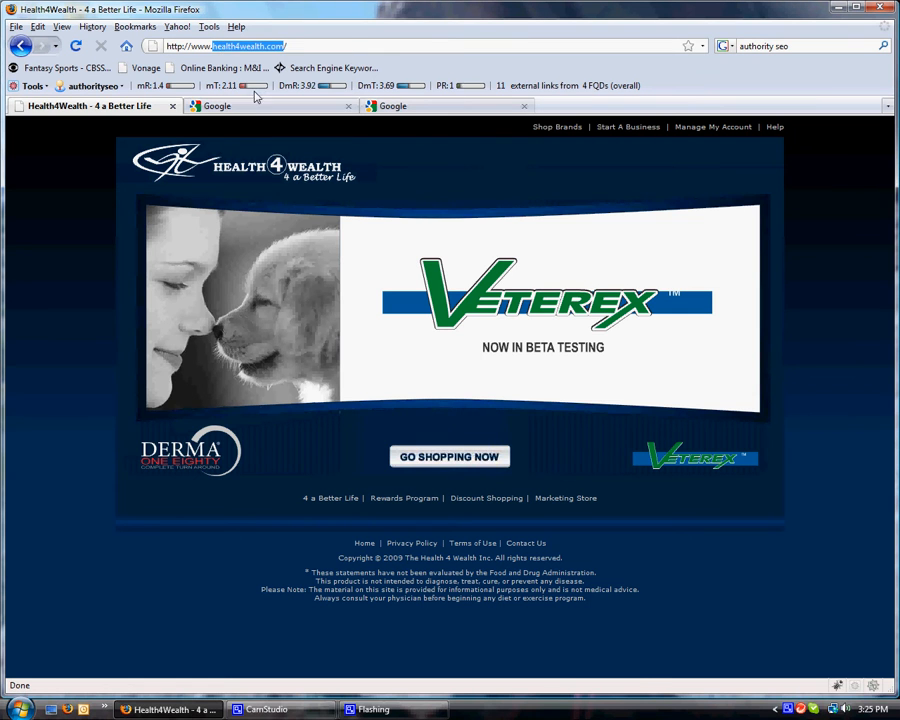
Search Google for cache:health4wealth.com to open its cached homepage snapshot
click(217, 106)
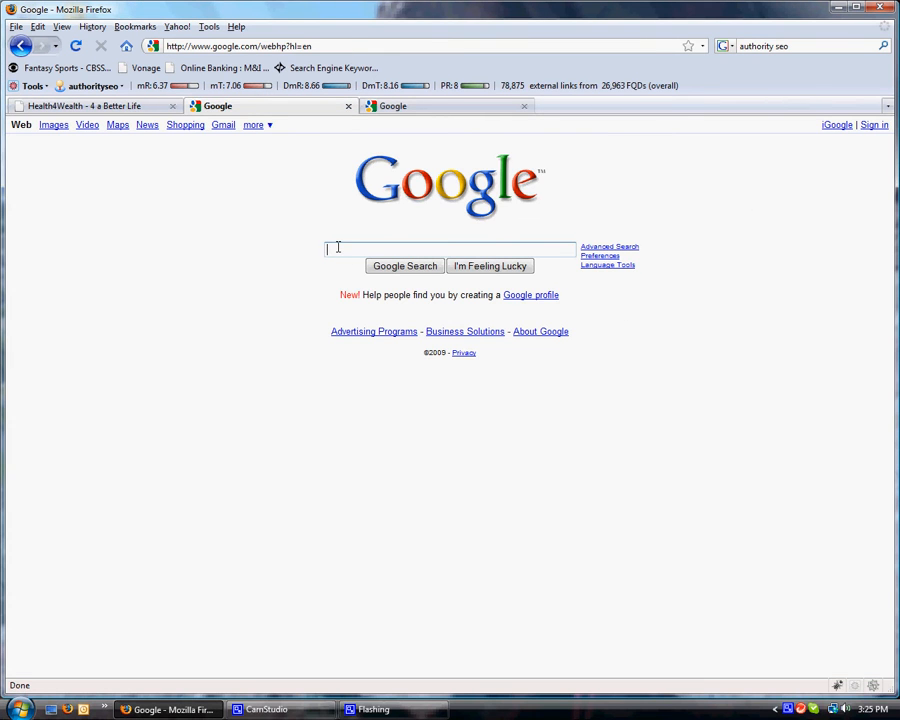
text(c)
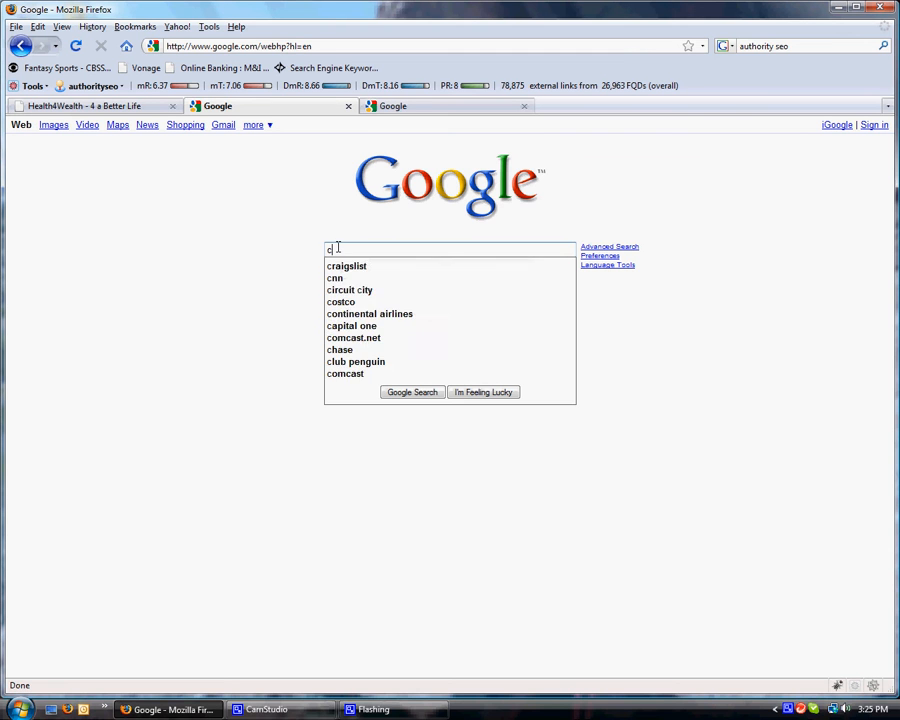
text(ache)
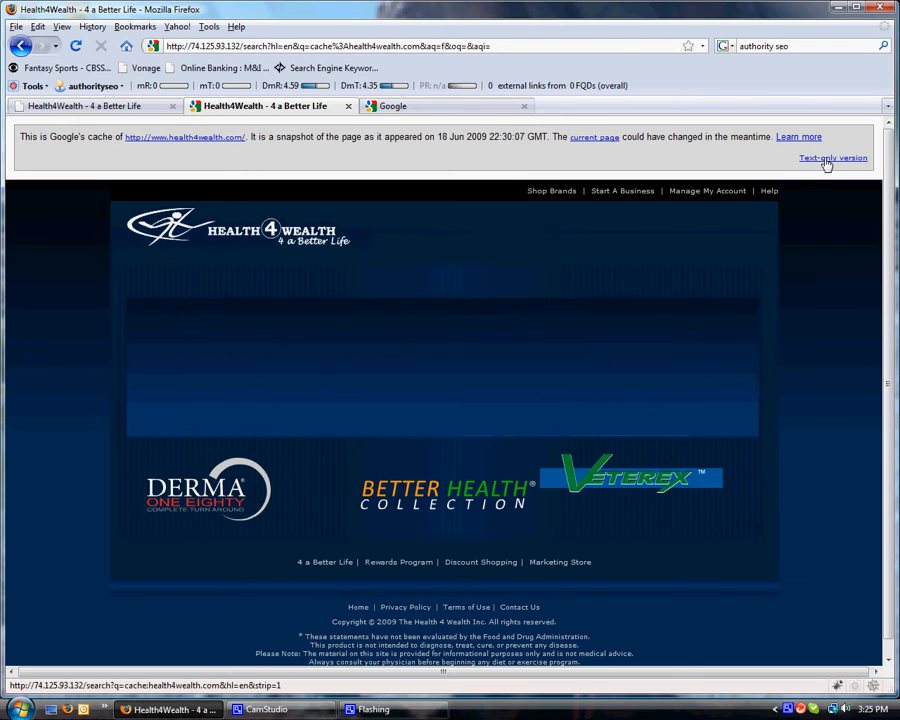
View the text-only cached Health4Wealth page and scroll past its Flash notice
click(832, 157)
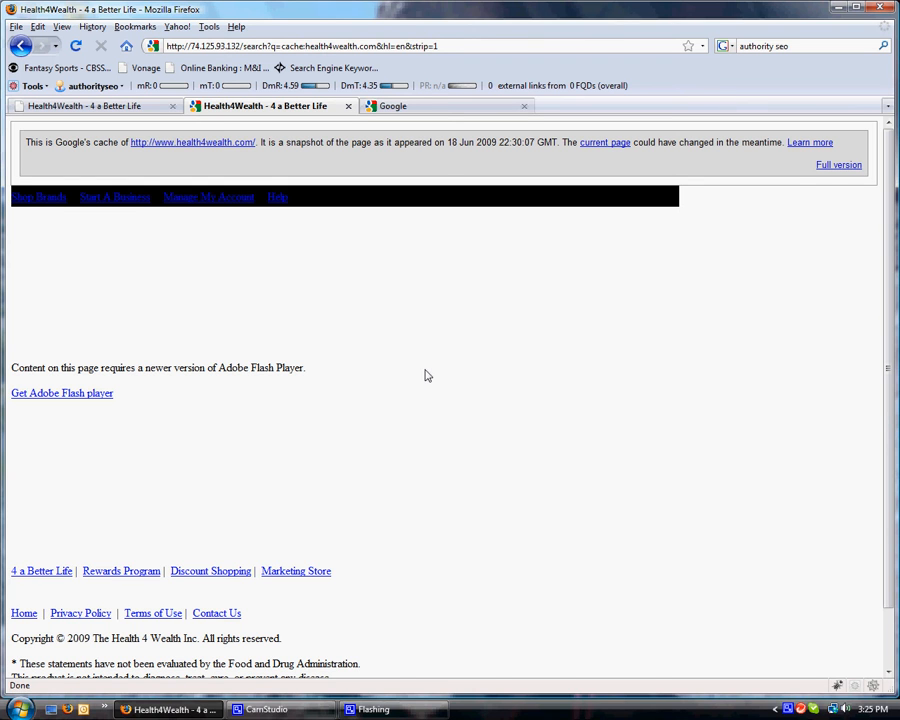
mouse_move(459, 385)
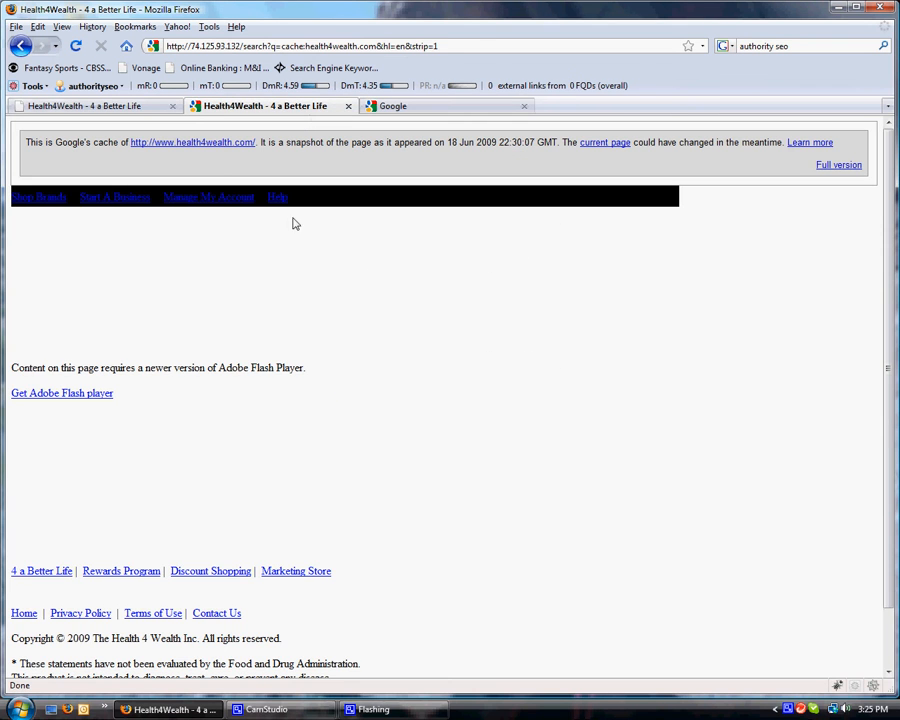
scroll(down, 3)
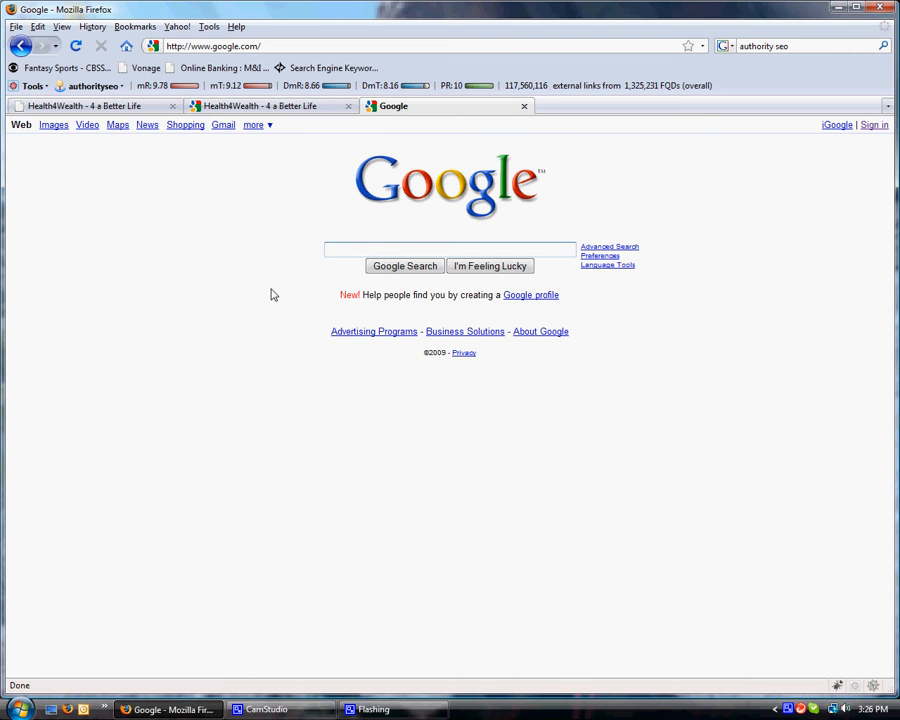
Open the Live Lean Today nutrition plans page and copy its web address
text(nutri)
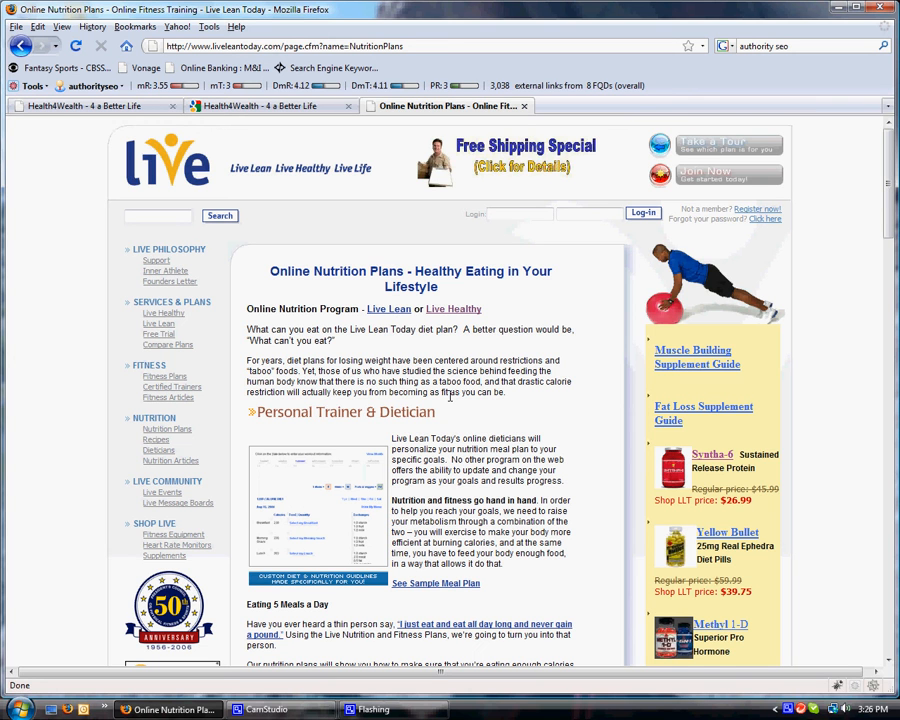
double_click(370, 46)
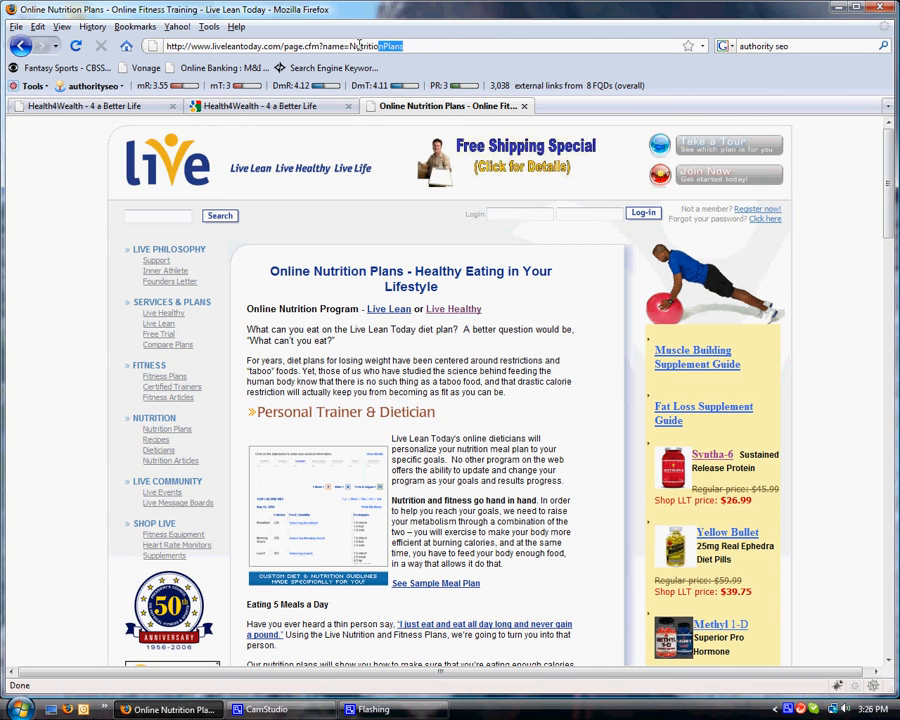
right_click(300, 45)
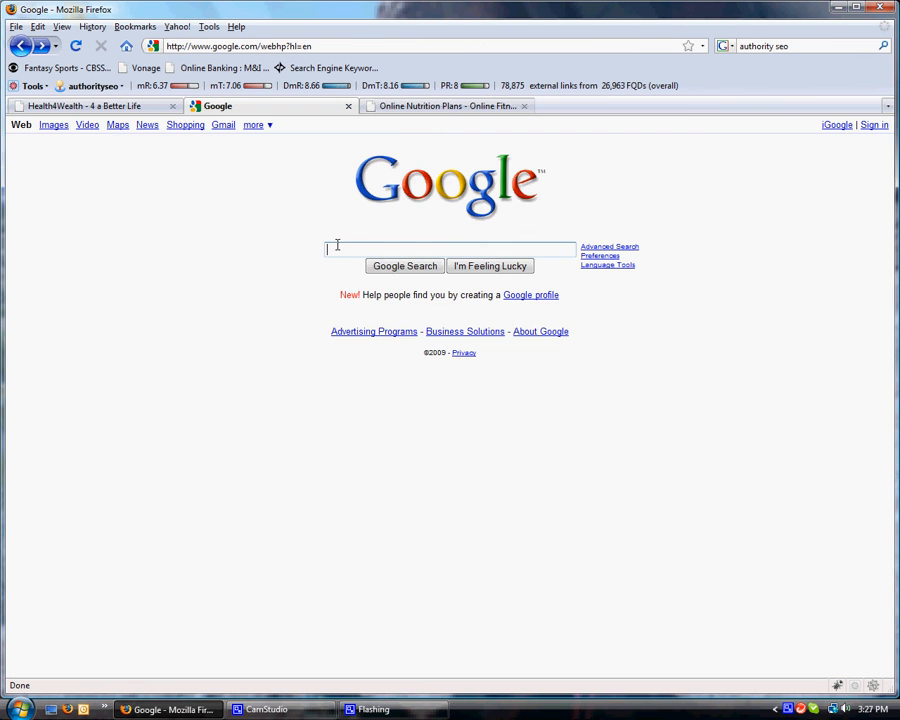
Search cache:liveleantoday.com/page.cfm?name=NutritionPlans and view the text-only cached copy
text(cahc)
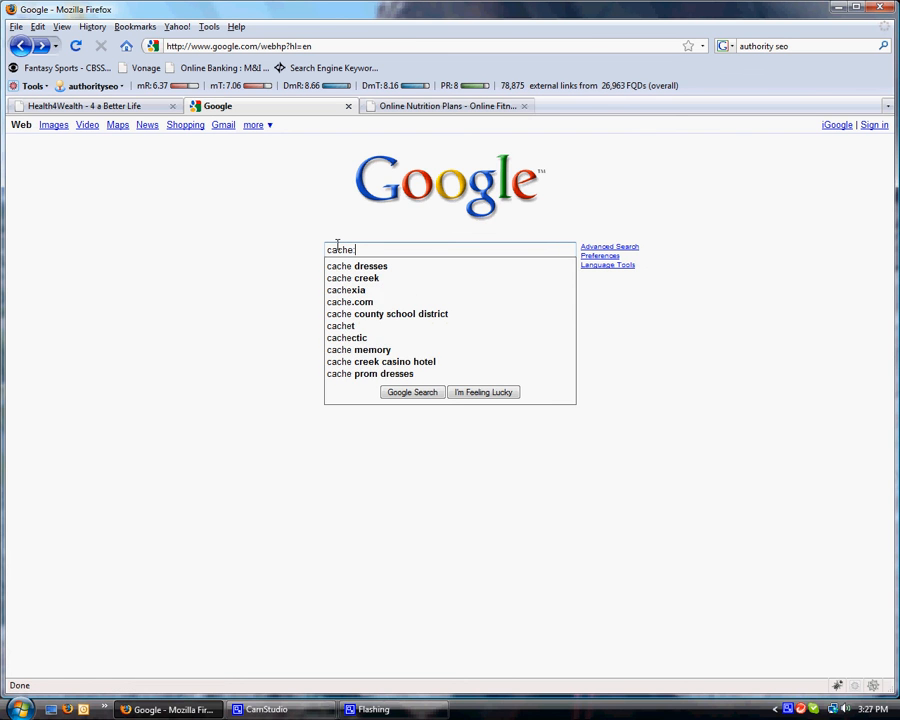
text(cache.liveleantoday.com/page.cfm?name=NutritionPlans)
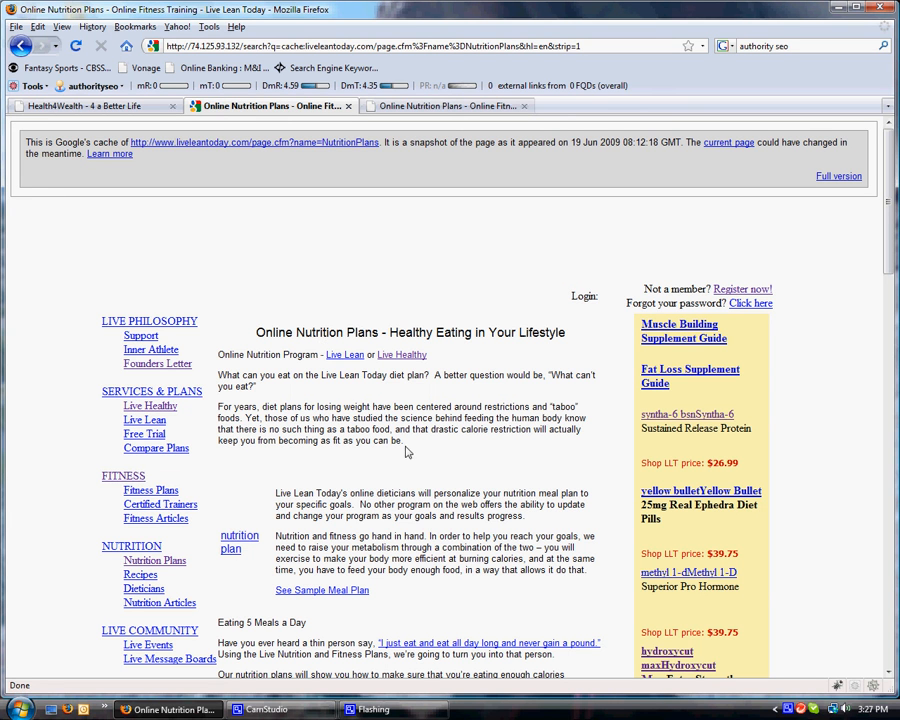
Scroll the text-only nutrition cache down to its featured articles and disclaimer
scroll(down, 3)
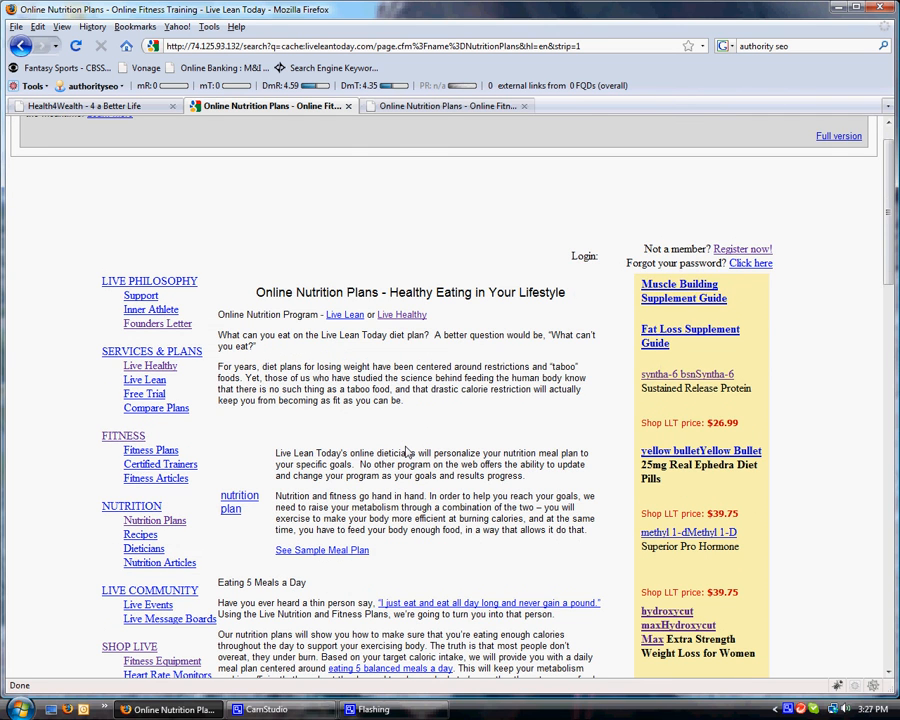
mouse_move(171, 579)
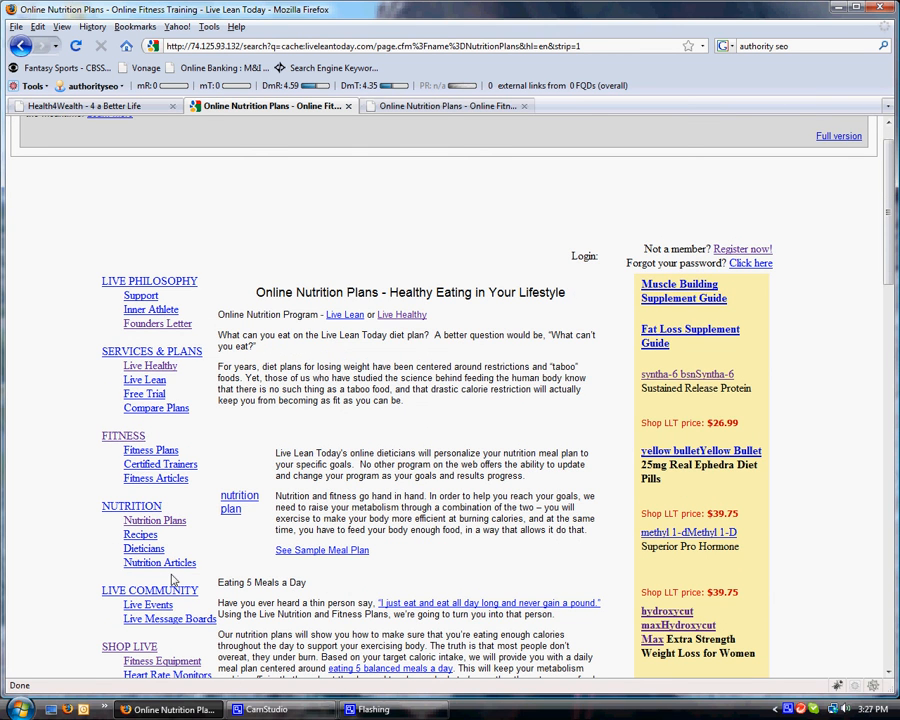
scroll(down, 3)
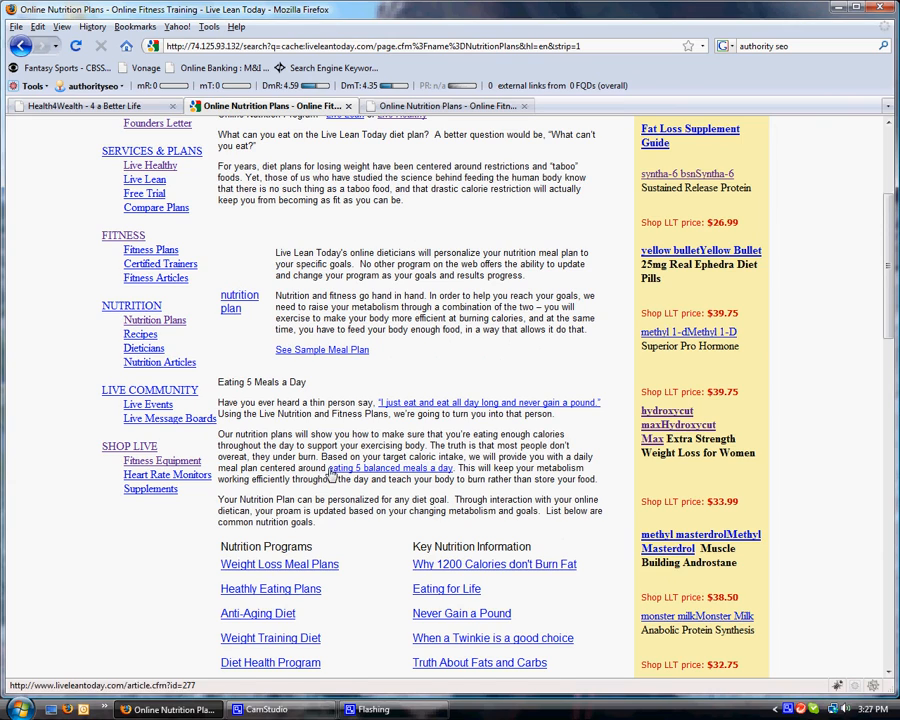
scroll(down, 3)
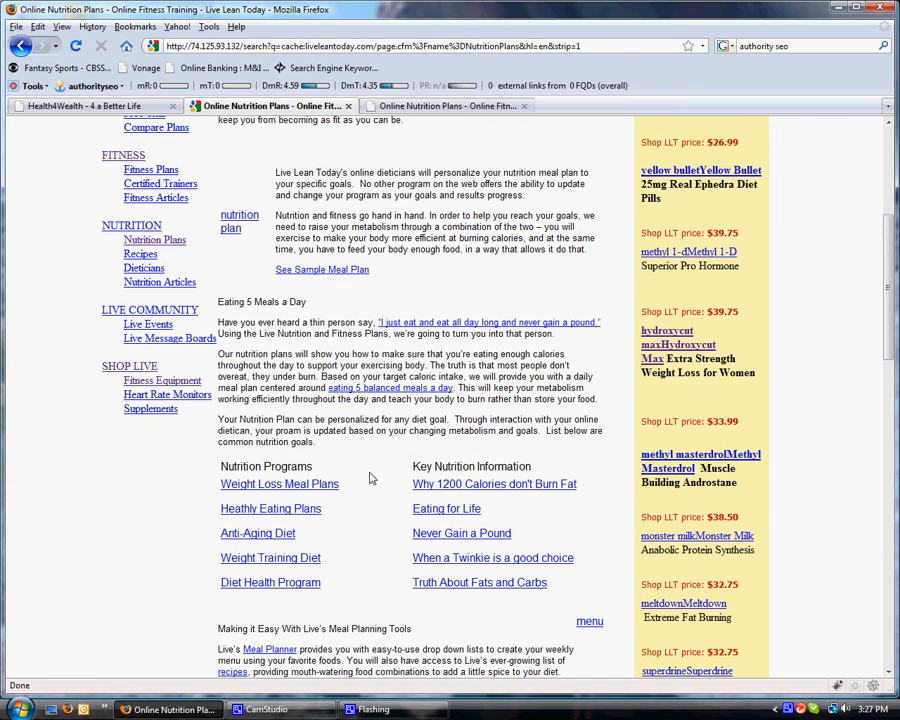
scroll(down, 3)
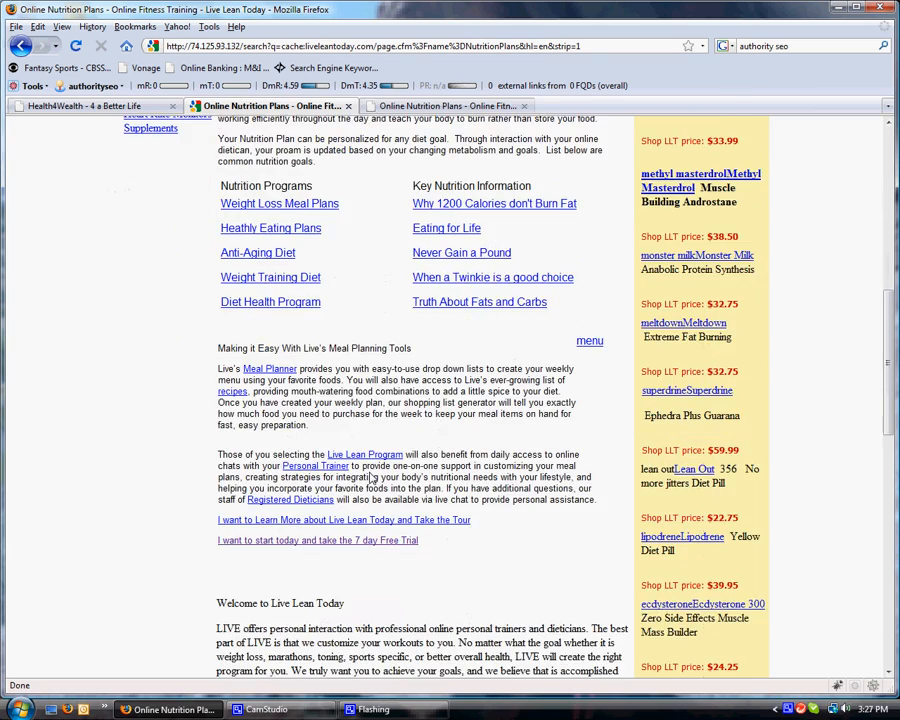
scroll(down, 3)
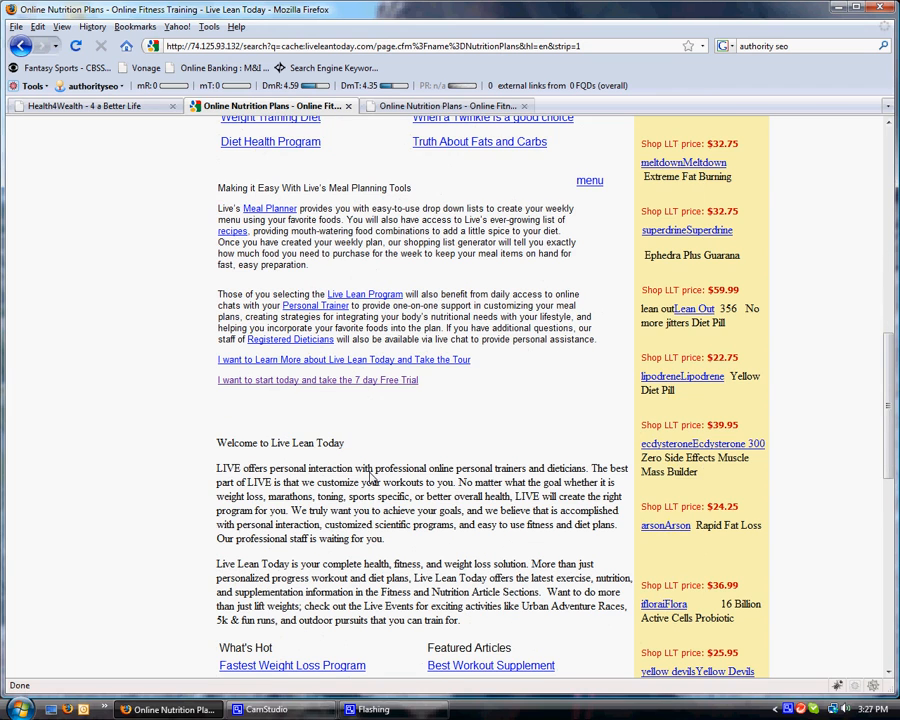
scroll(down, 3)
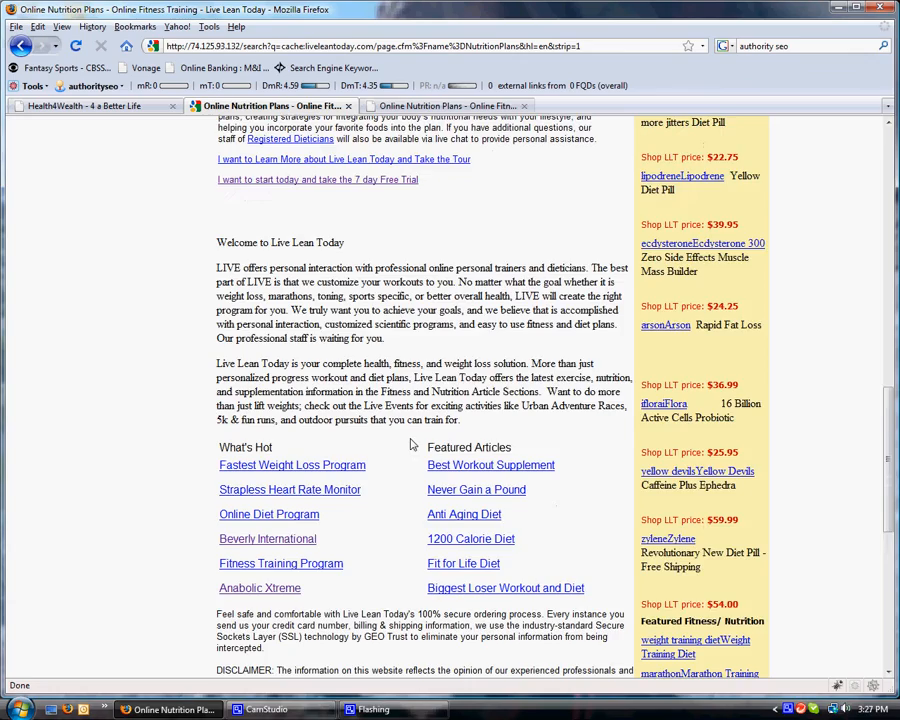
scroll(down, 3)
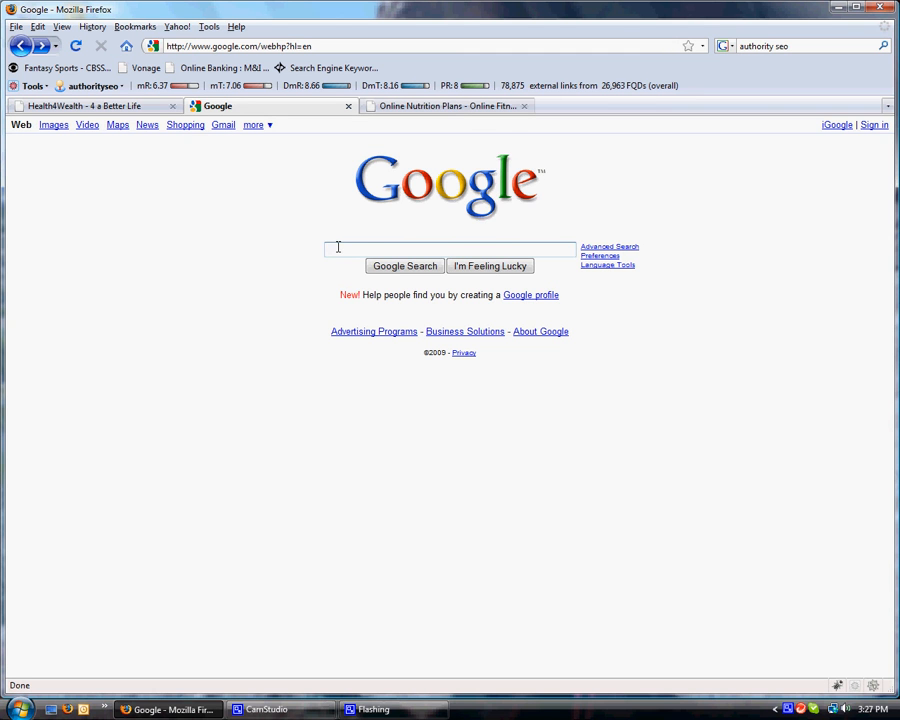
Search Google for 'authority seo' and open the top Authority SEO result
text(authro)
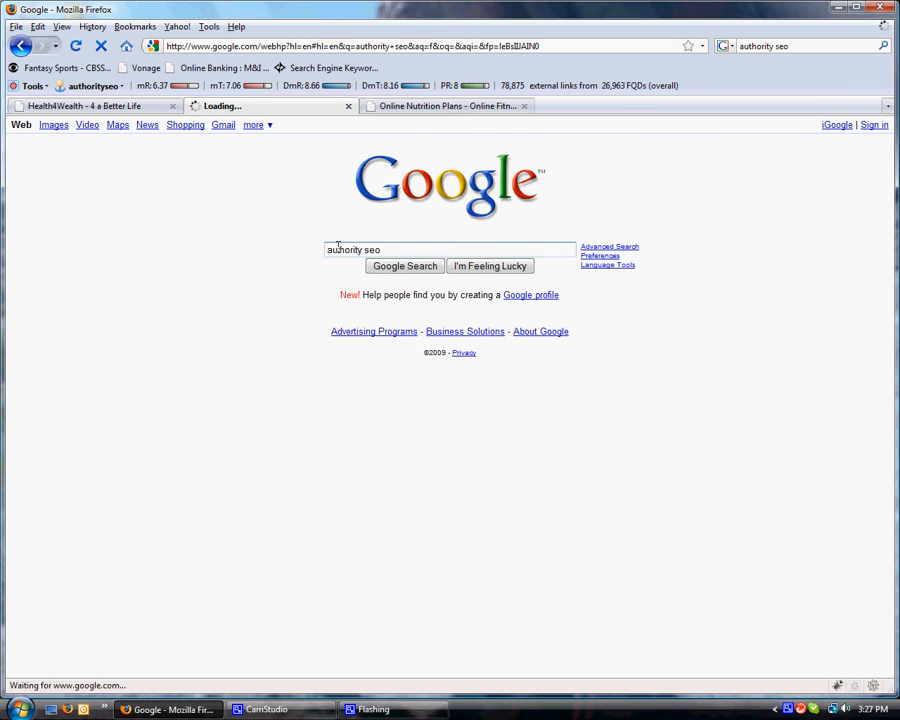
click(404, 265)
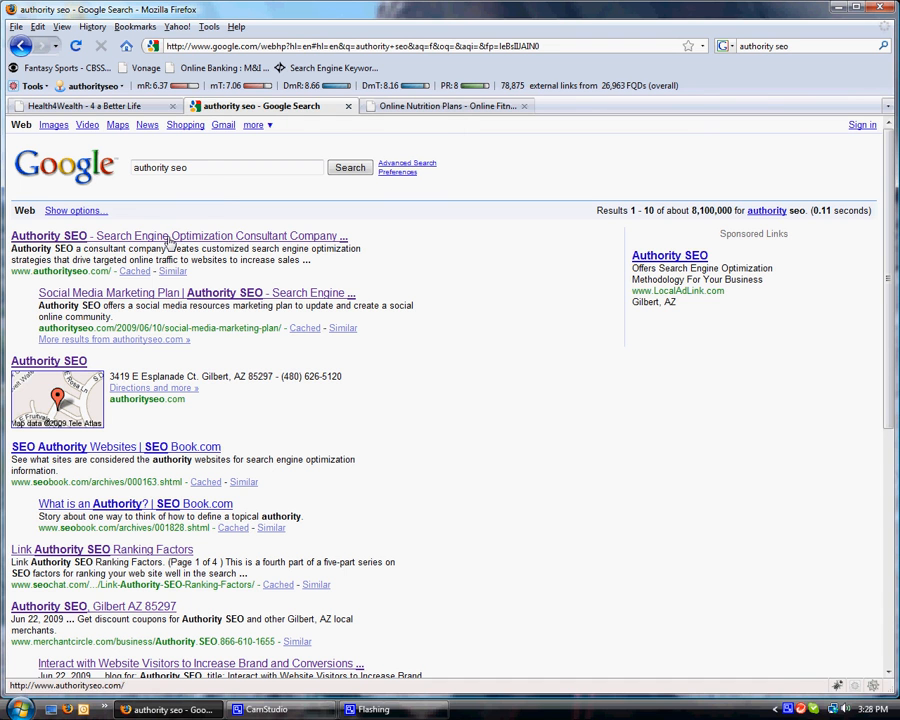
click(177, 235)
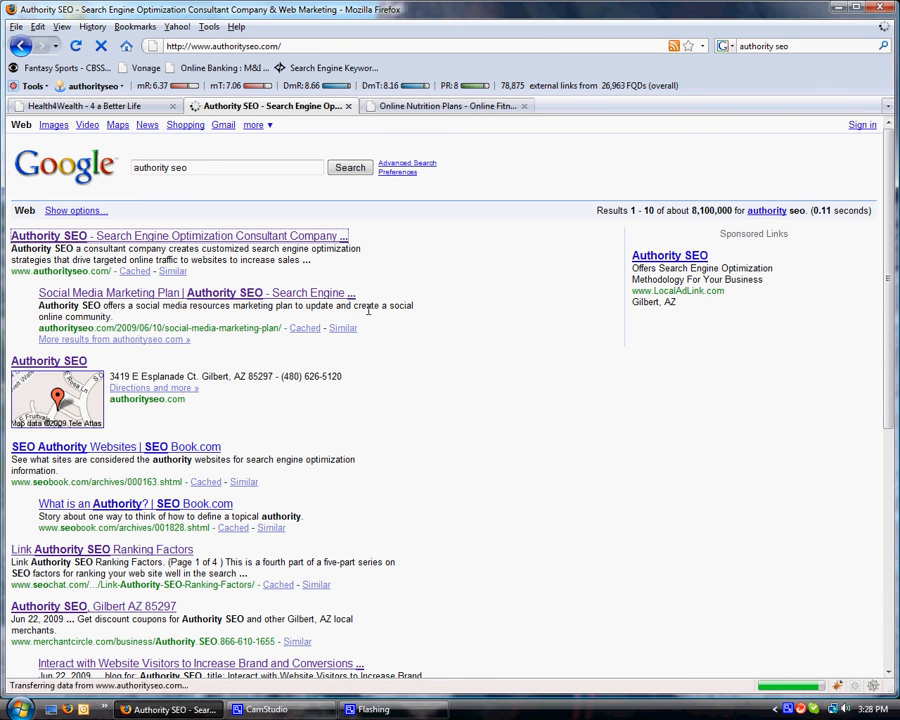
click(178, 235)
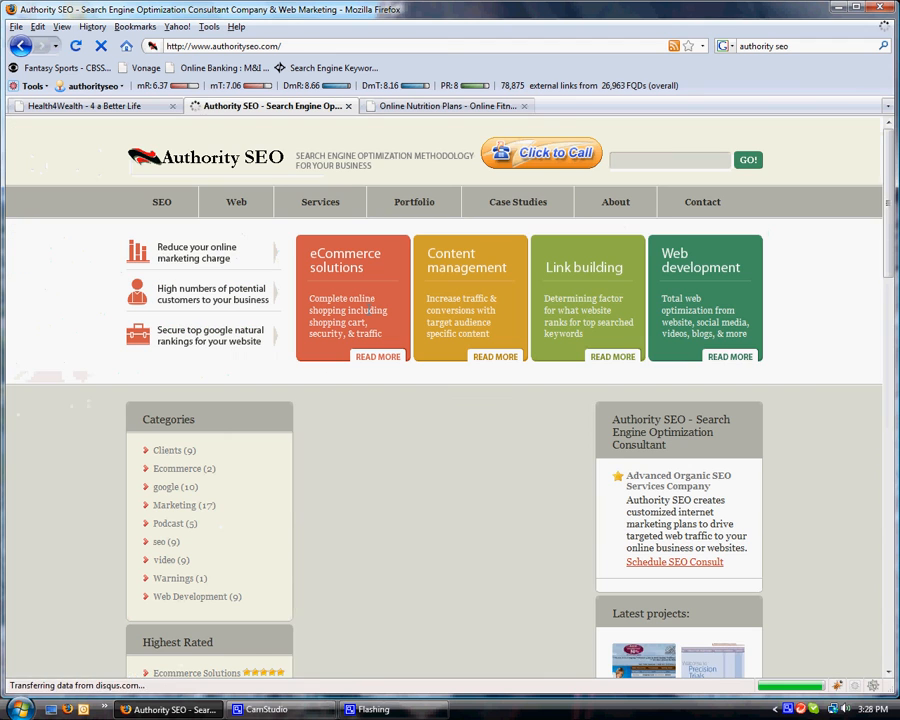